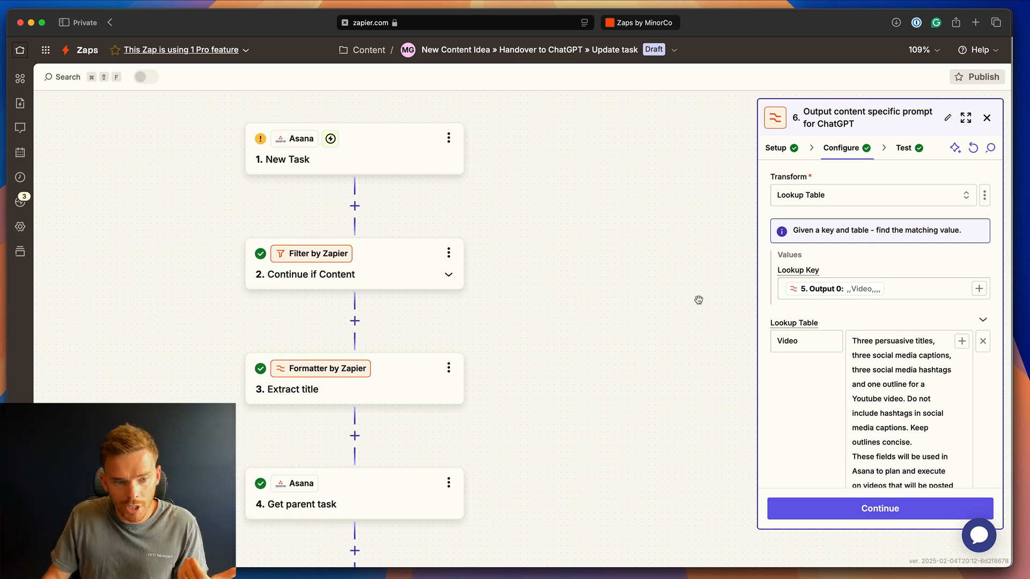
- Scroll through step 6's Video lookup prompt to read it in full
{"action": "scroll", "scroll_direction": "down", "scroll_amount": 3}
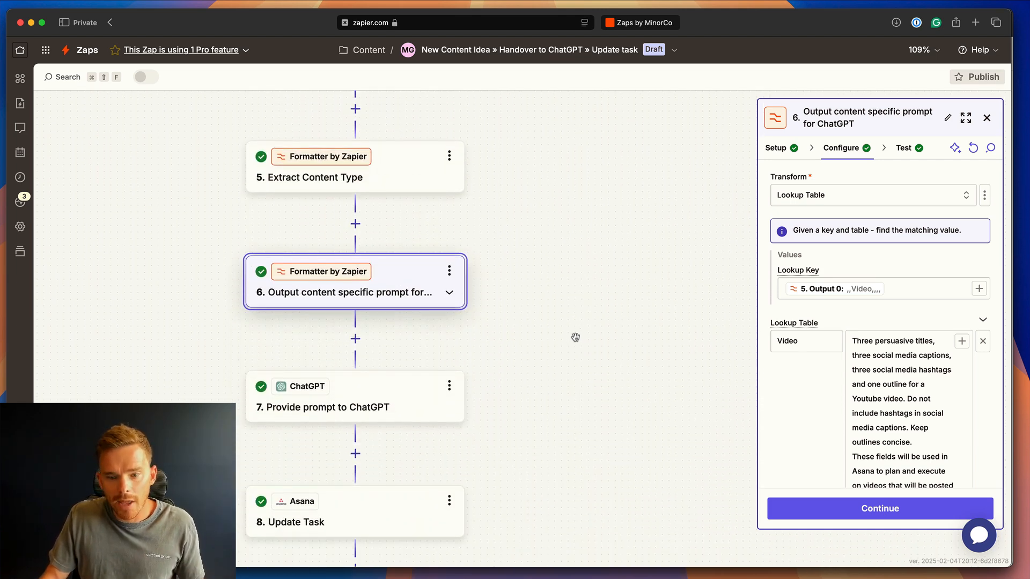
{"action": "scroll", "scroll_direction": "down", "scroll_amount": 3}
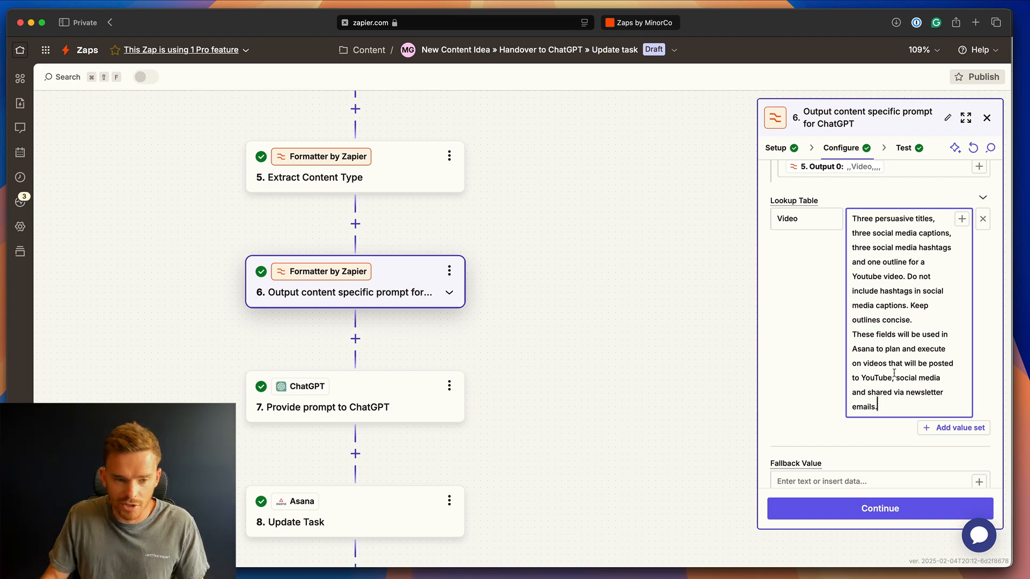
{"action": "mouse_move", "coordinate": [422, 401]}
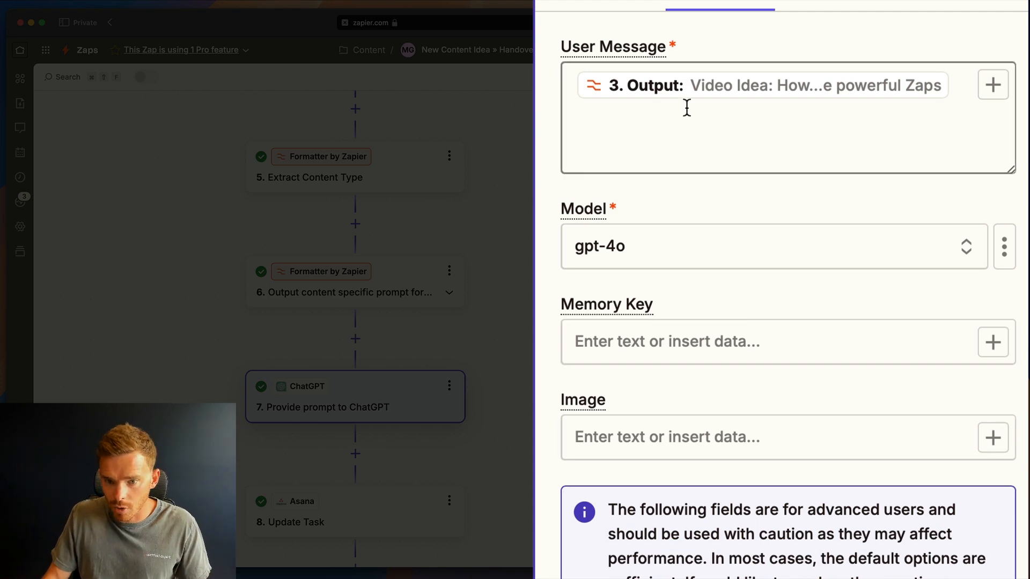
- Review step 7's gpt-4o instructions, then view step 8 Update Task's Description field
{"action": "scroll", "scroll_direction": "down", "scroll_amount": 3}
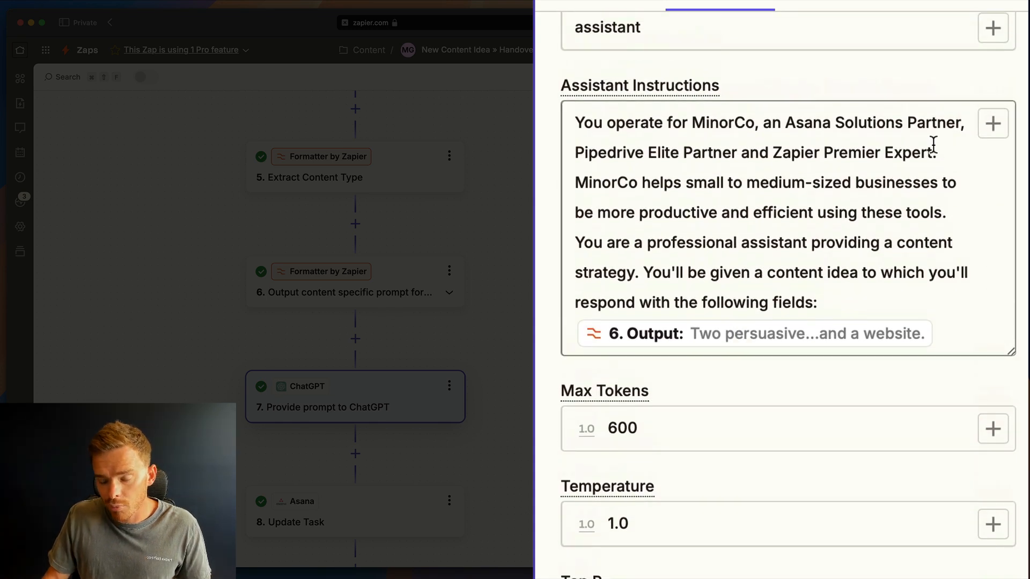
{"action": "mouse_move", "coordinate": [887, 232]}
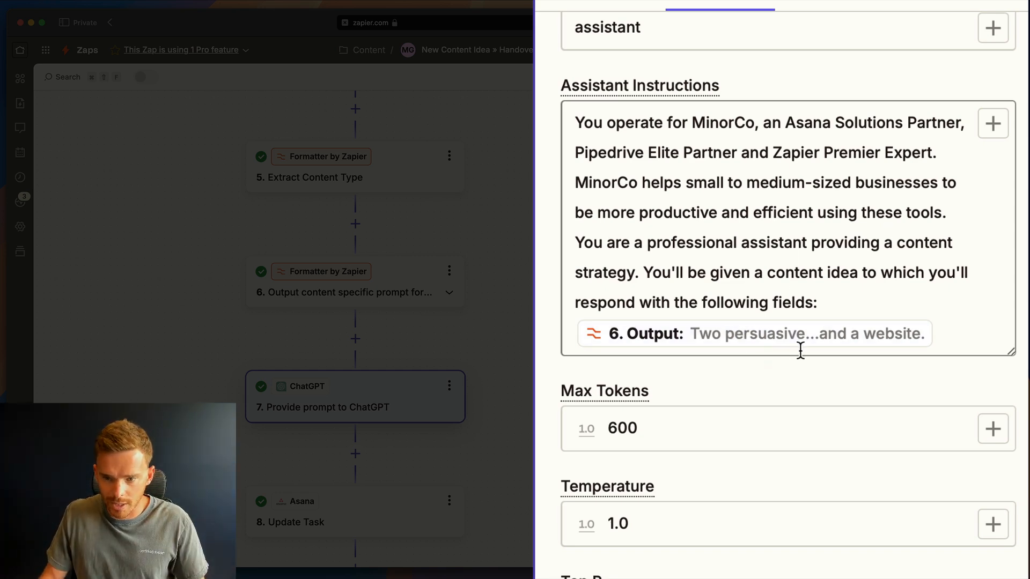
{"action": "scroll", "scroll_direction": "down", "scroll_amount": 3}
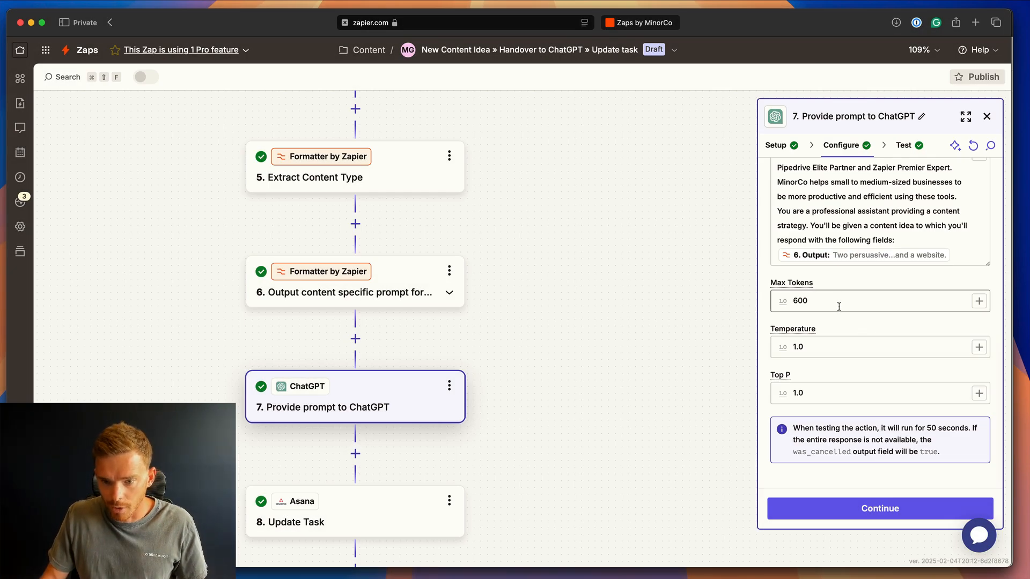
{"action": "left_click", "coordinate": [355, 511]}
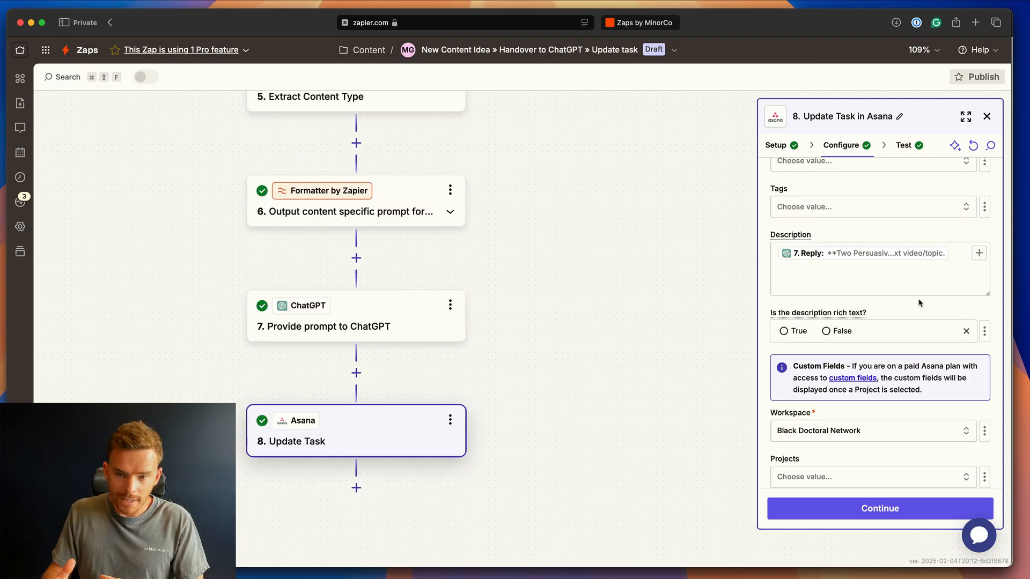